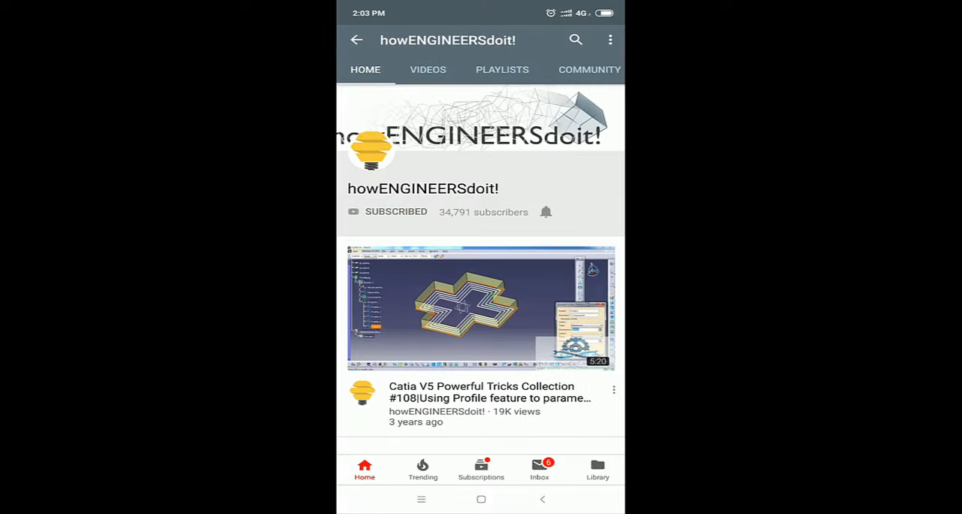
# Copy the merged Chapter cells B2:B34 into column F as a formatted spare copy
pyautogui.click(546, 210)
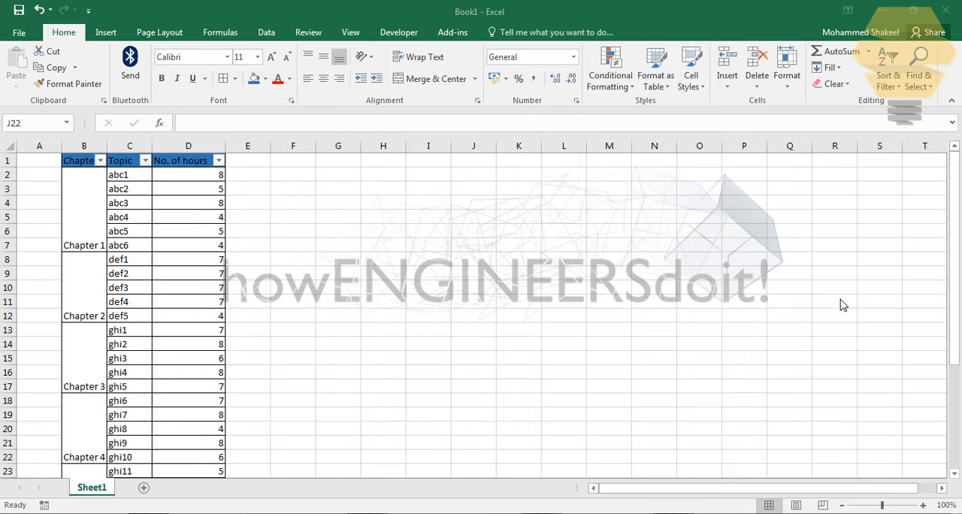
pyautogui.click(473, 457)
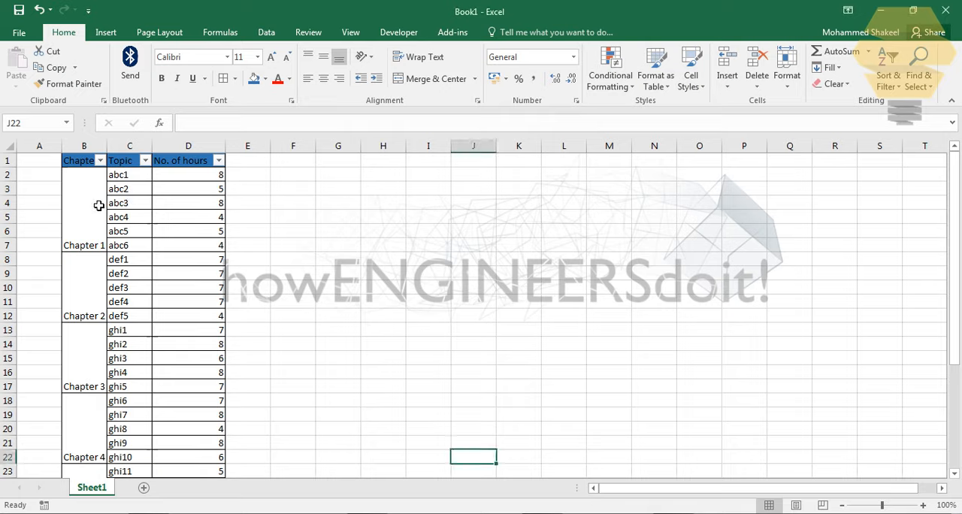
pyautogui.moveTo(236, 189)
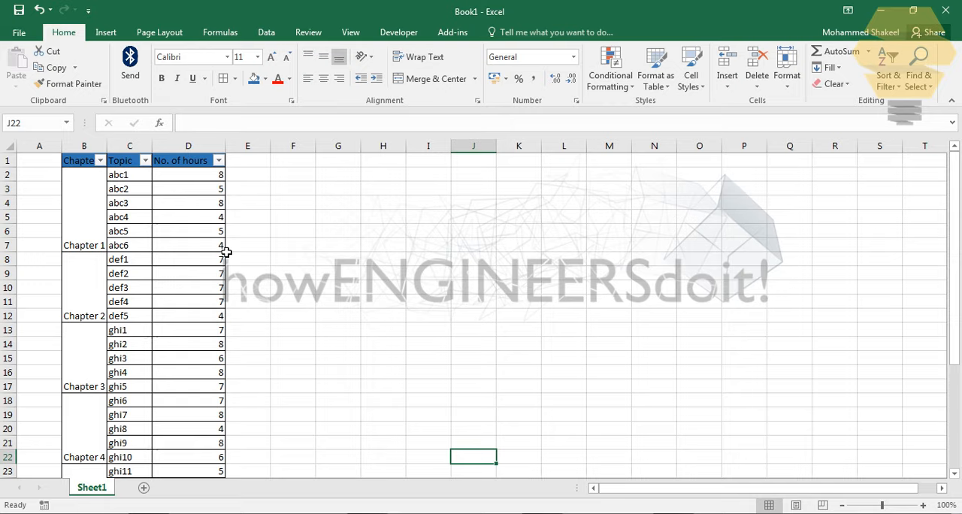
pyautogui.moveTo(90, 216)
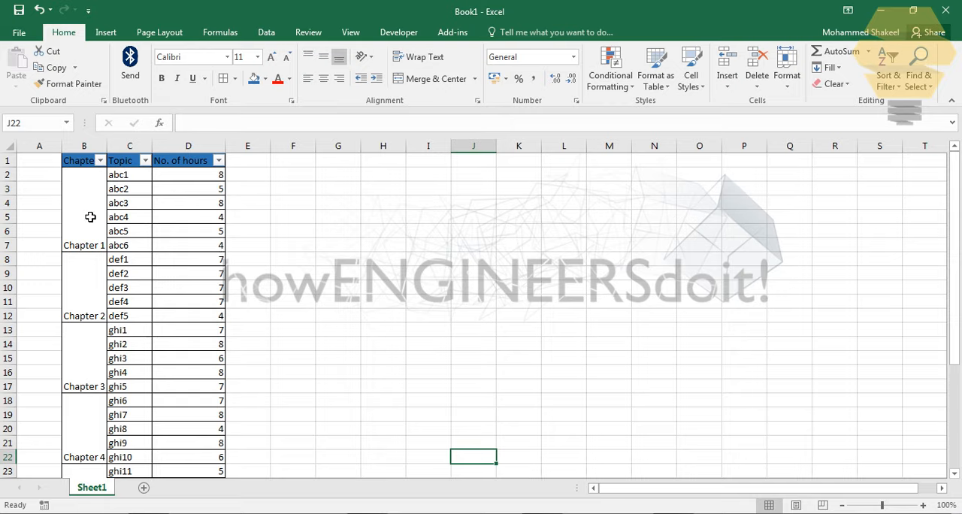
pyautogui.moveTo(129, 174); pyautogui.dragTo(129, 202)
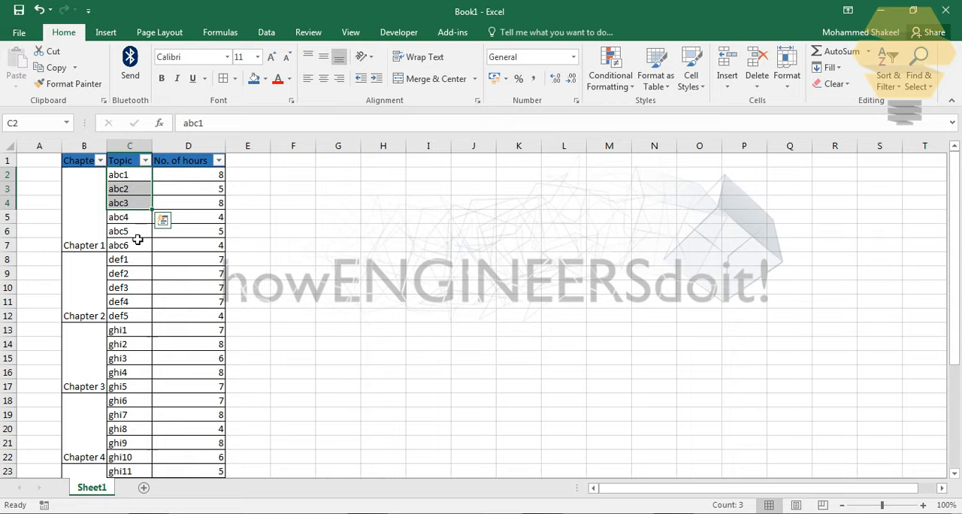
pyautogui.moveTo(210, 195)
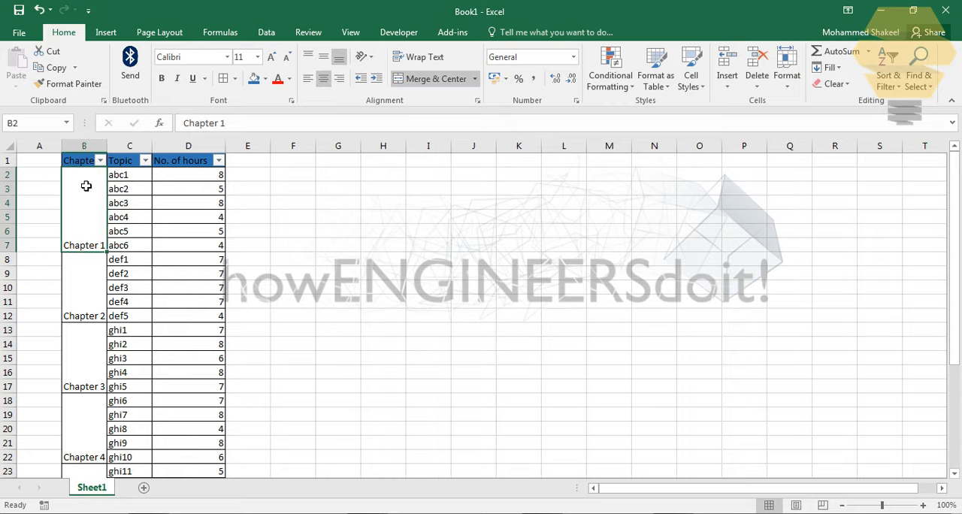
pyautogui.moveTo(135, 189)
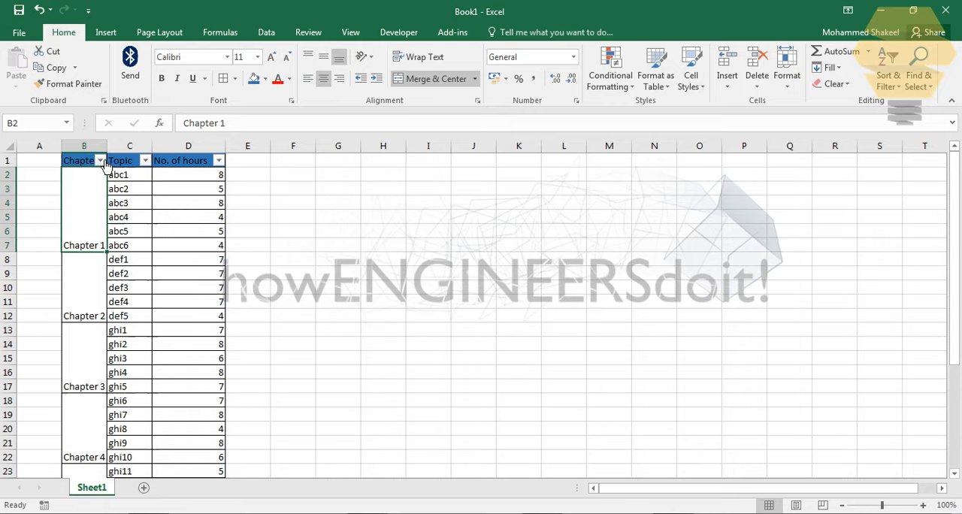
# Filter the Chapter column to Chapter 1 to see the problem, then restore all rows
pyautogui.click(100, 161)
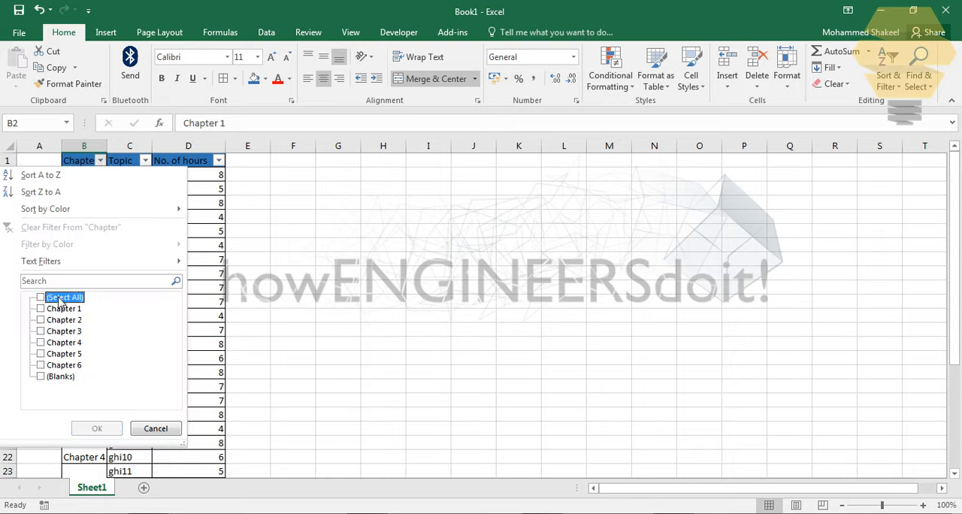
pyautogui.click(97, 428)
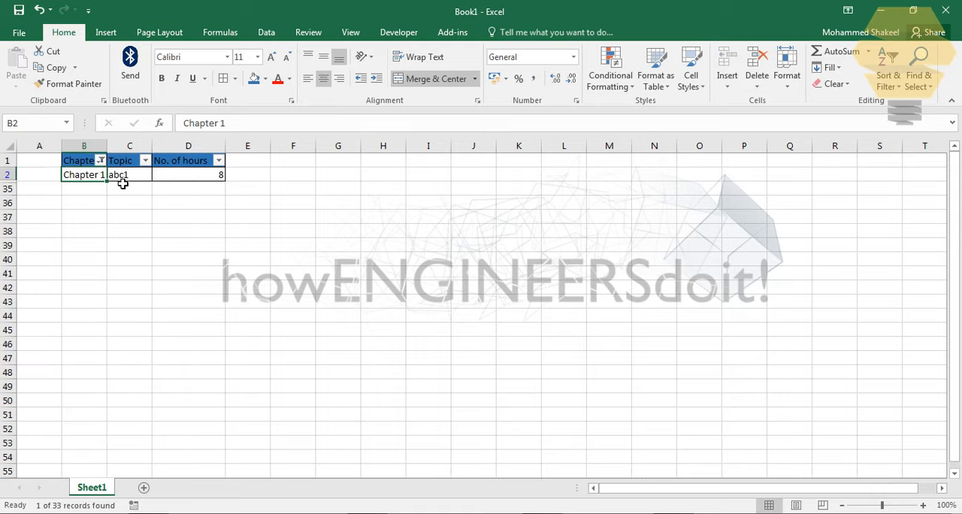
pyautogui.click(99, 160)
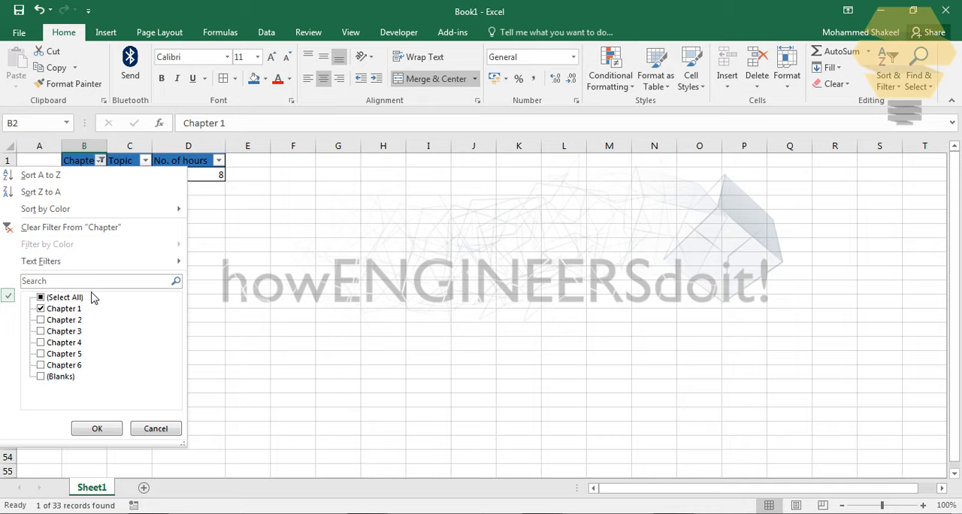
pyautogui.click(40, 297)
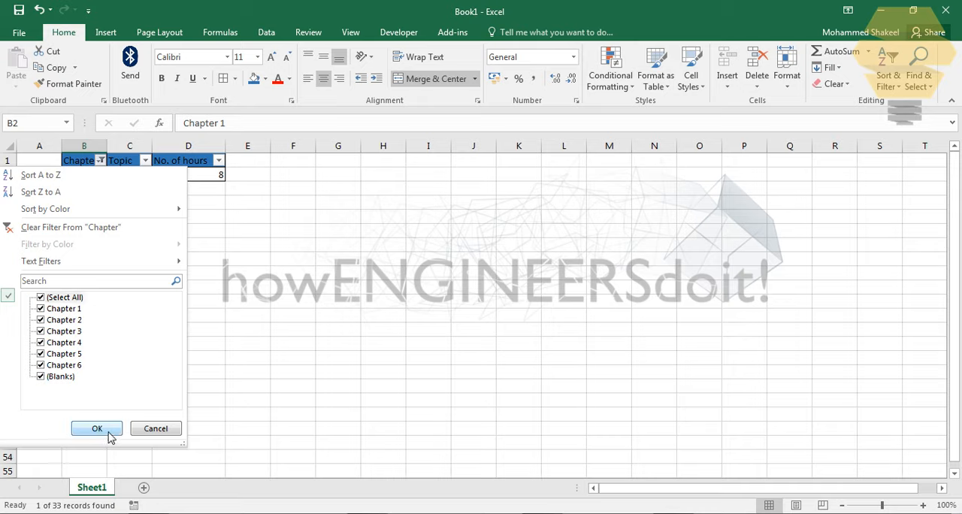
pyautogui.click(97, 428)
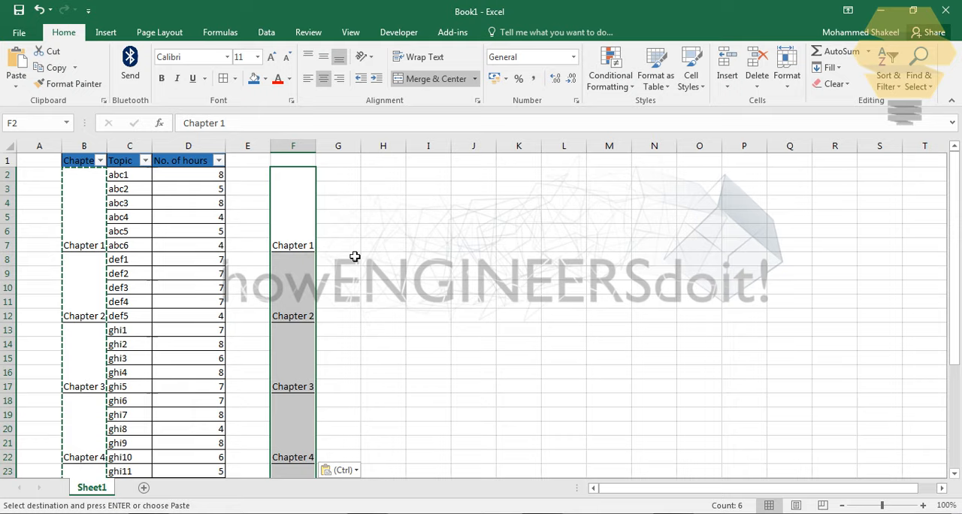
# Reselect the merged Chapter cells in column B and unmerge them with Merge & Center
pyautogui.click(337, 244)
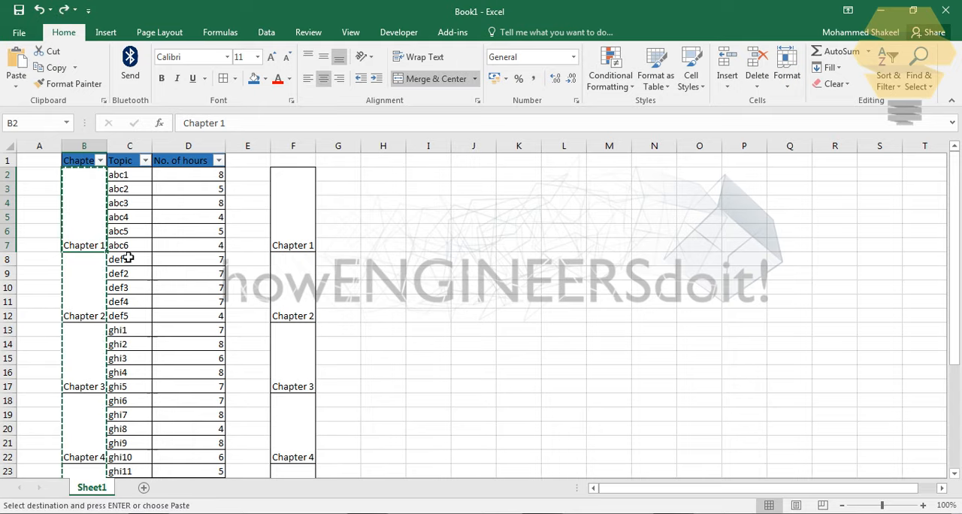
pyautogui.scroll(-3)
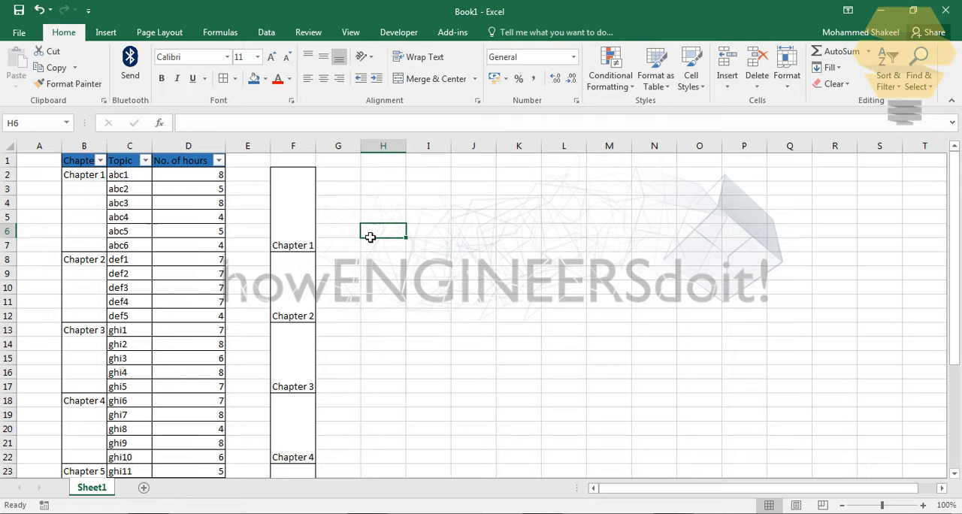
# Select the Chapter range and use Go To Special > Blanks to target its empty cells
pyautogui.click(84, 174)
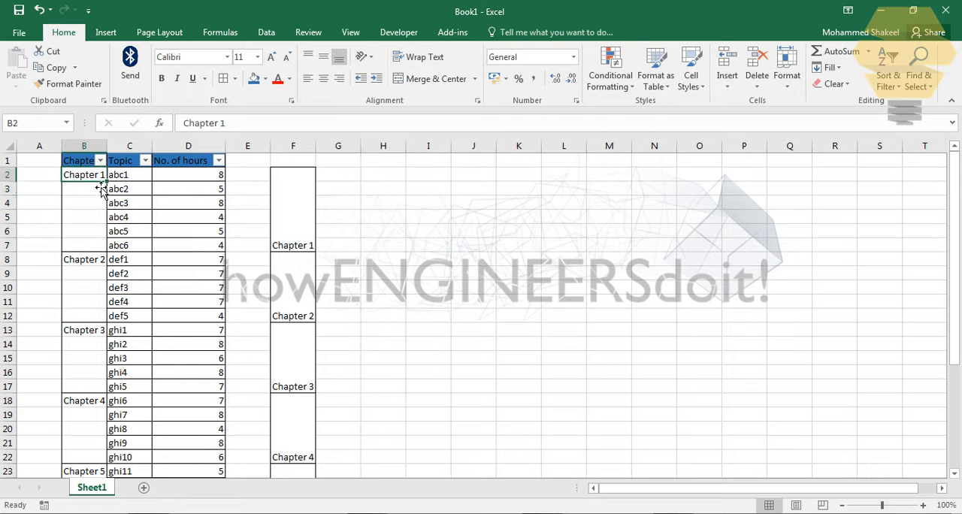
pyautogui.moveTo(104, 188)
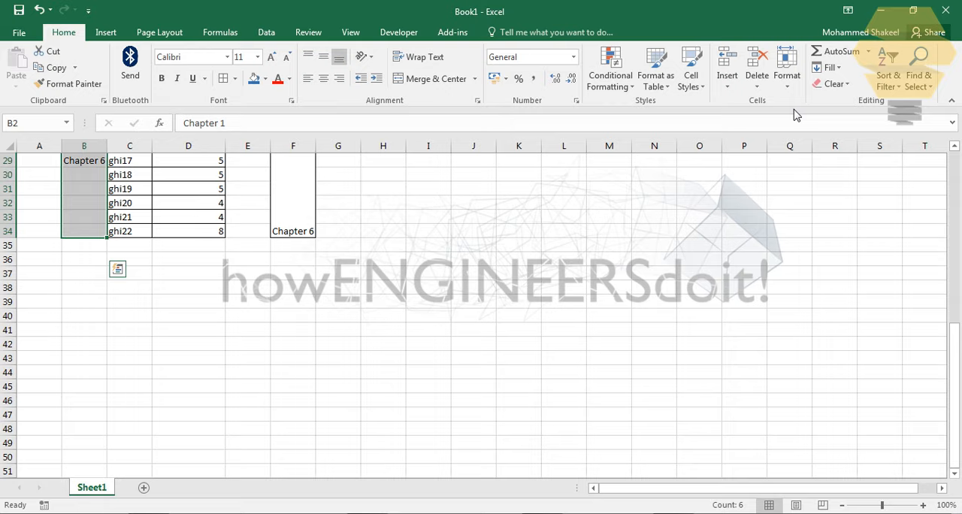
pyautogui.click(886, 68)
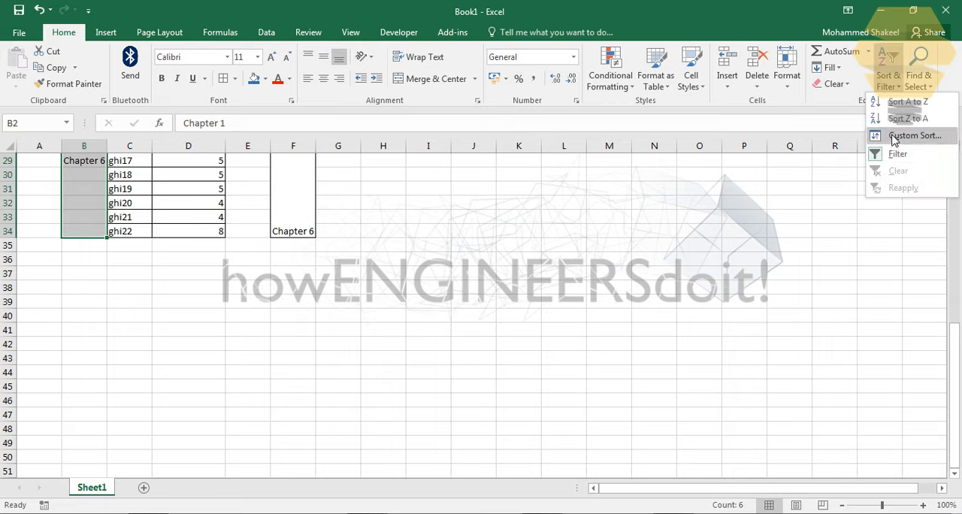
pyautogui.click(918, 68)
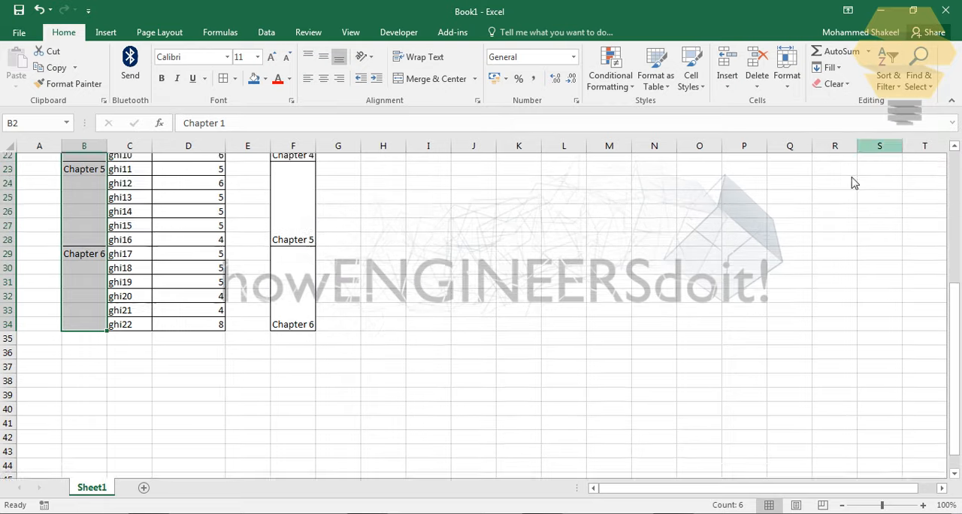
pyautogui.click(916, 63)
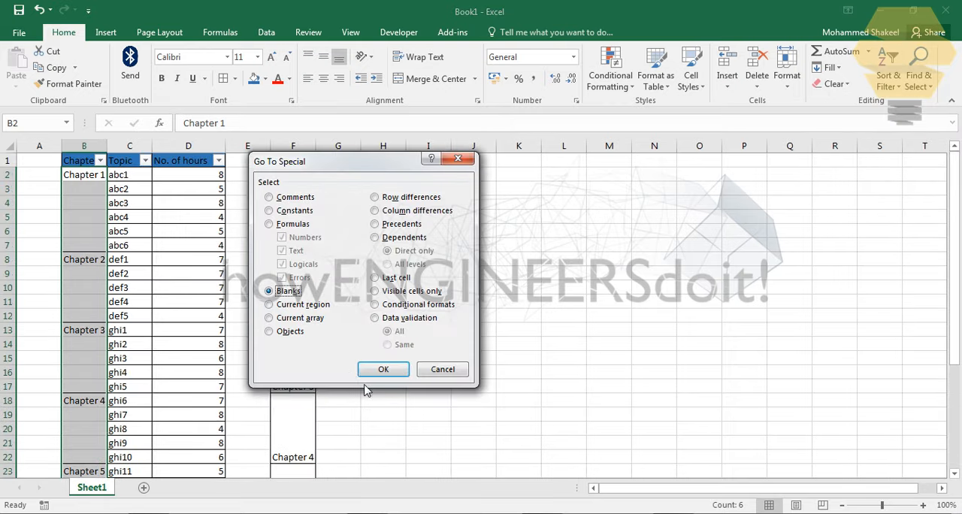
pyautogui.click(384, 370)
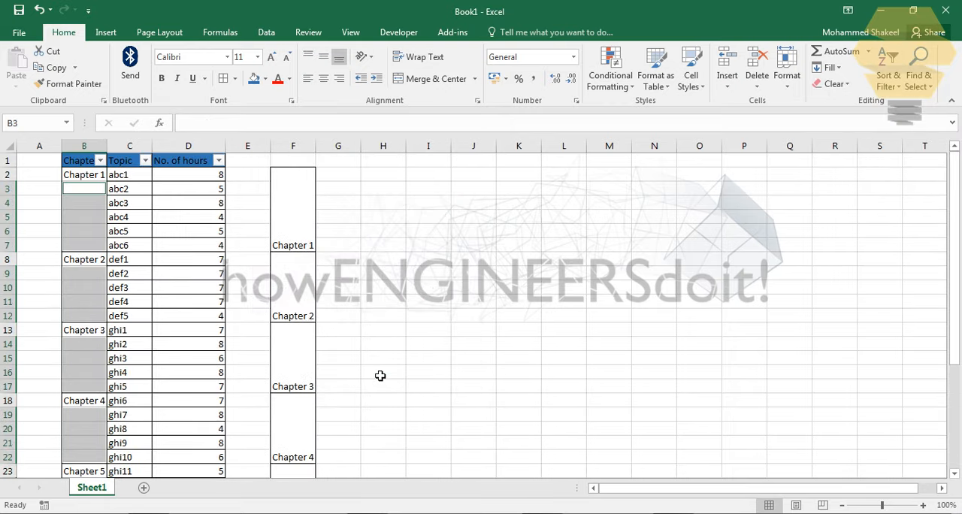
# Enter =B2 and fill all selected blanks with Ctrl+Enter so each row shows its chapter
pyautogui.doubleClick(85, 188)
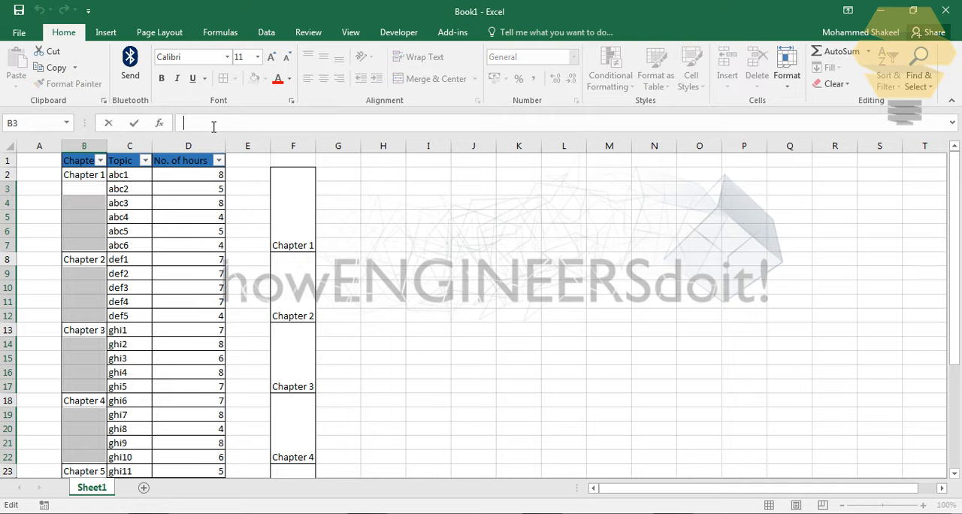
pyautogui.write('=')
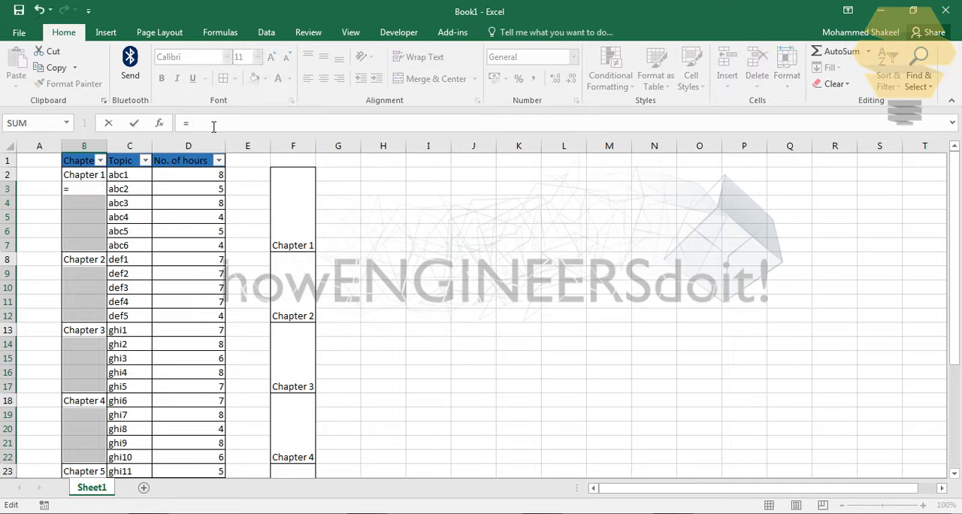
pyautogui.write('B2')
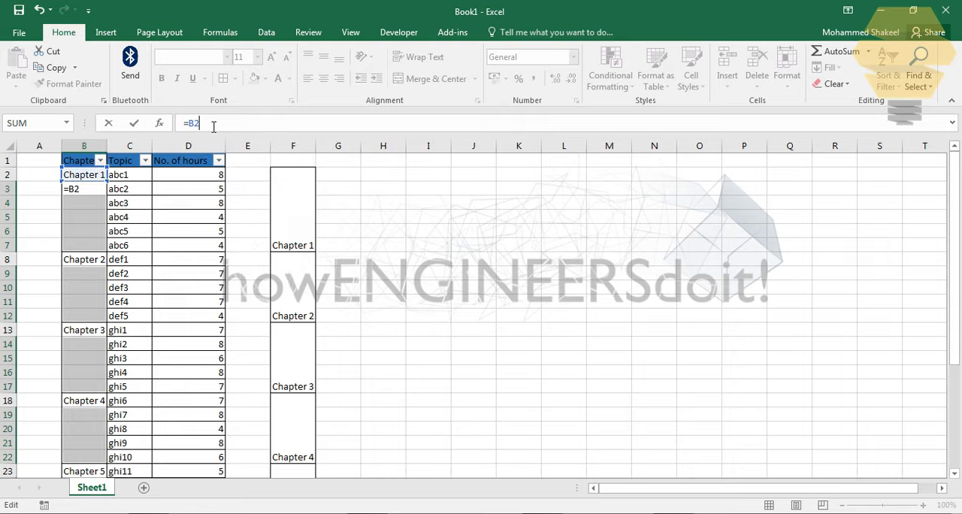
pyautogui.moveTo(649, 198)
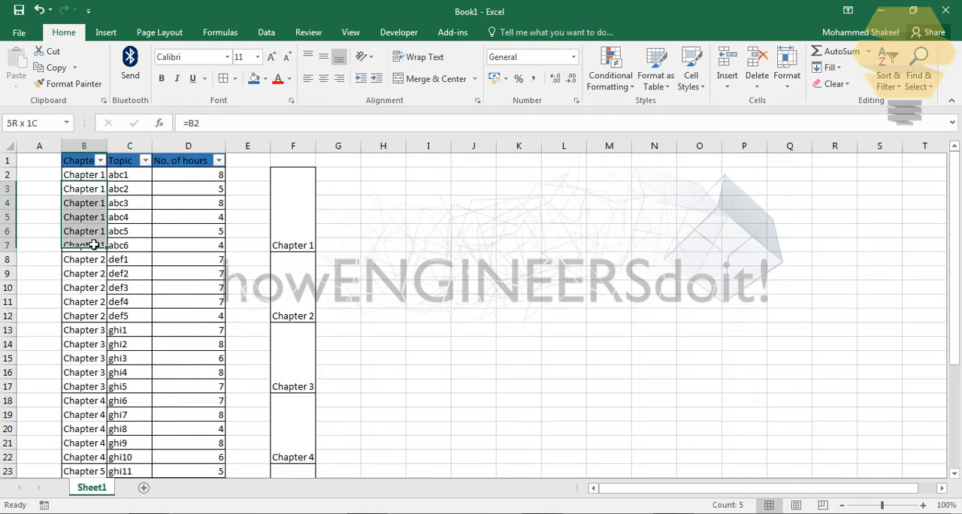
pyautogui.click(84, 259)
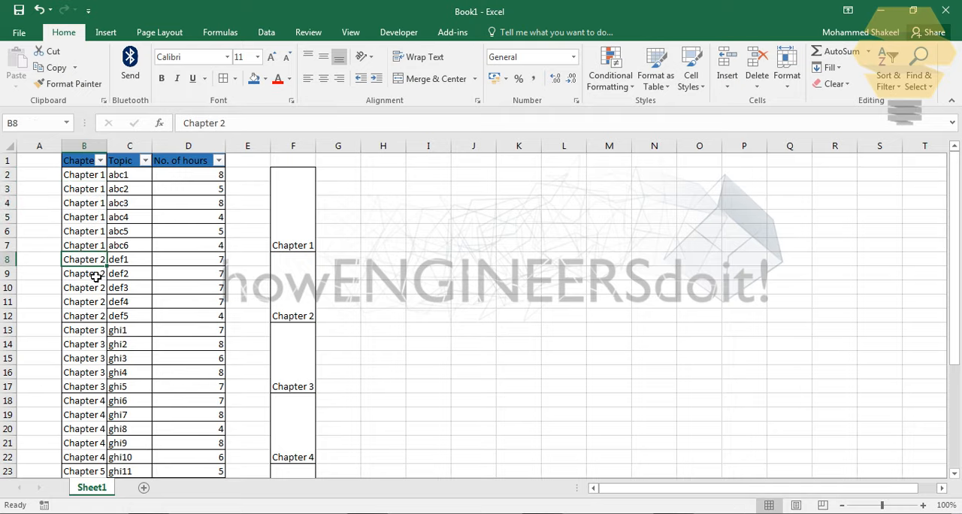
pyautogui.click(406, 203)
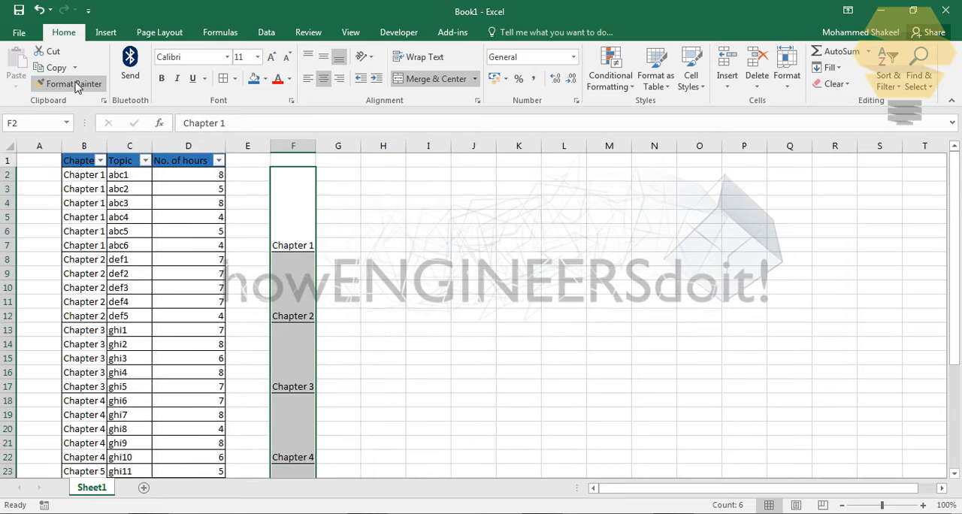
# Paint column F's merged formatting over the Chapter column with Format Painter
pyautogui.click(69, 84)
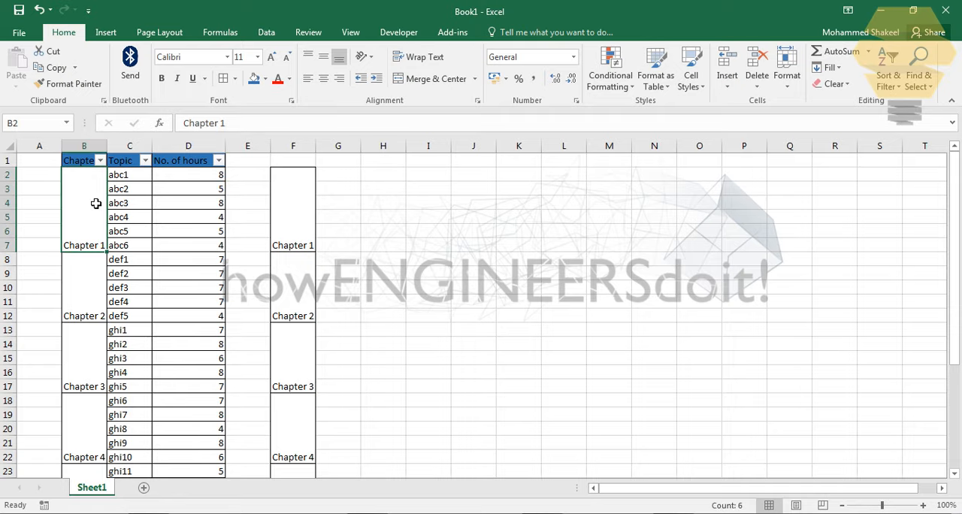
pyautogui.moveTo(99, 161)
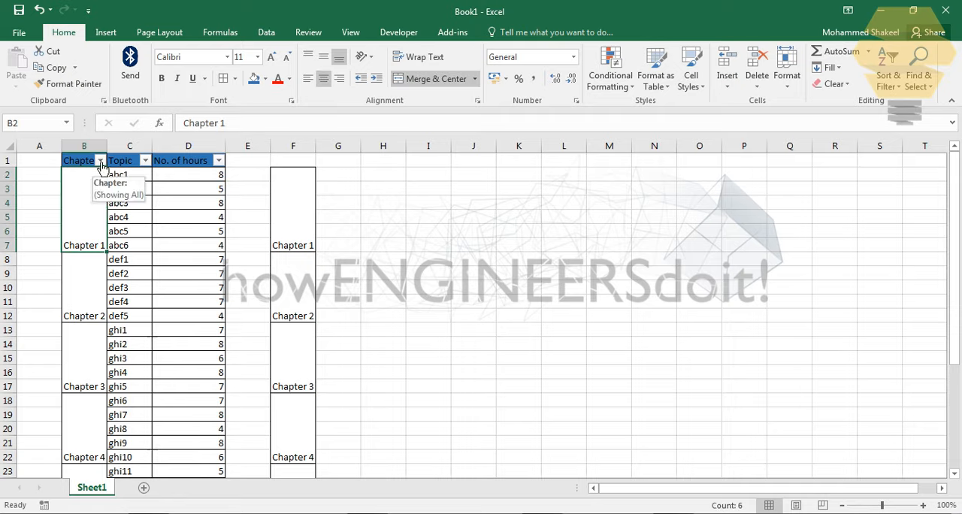
pyautogui.moveTo(273, 262)
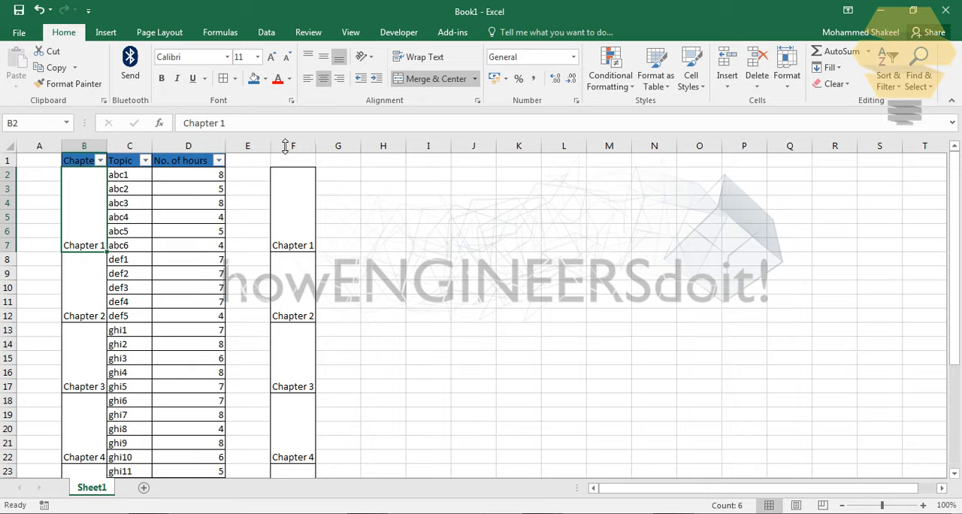
# Clear helper column F and filter the Chapter column to show only Chapter 1 rows
pyautogui.click(291, 146)
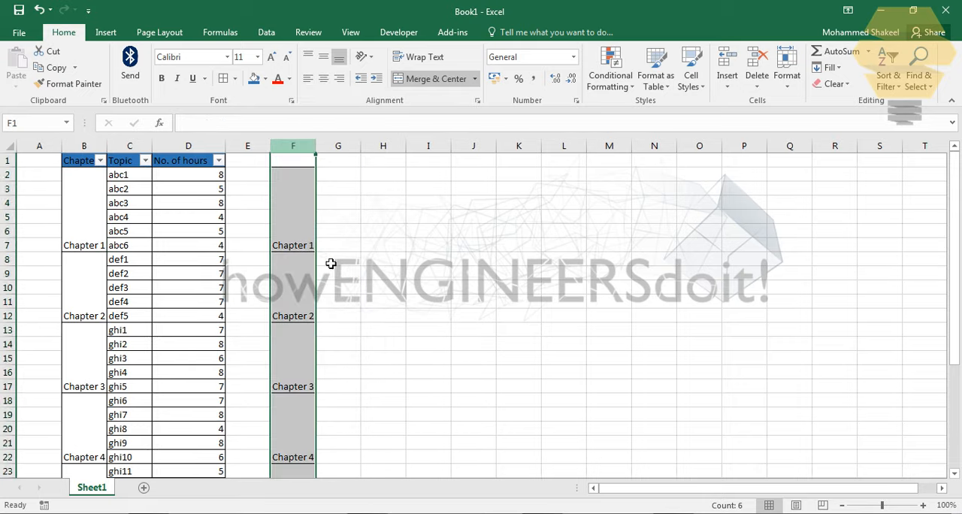
pyautogui.click(99, 160)
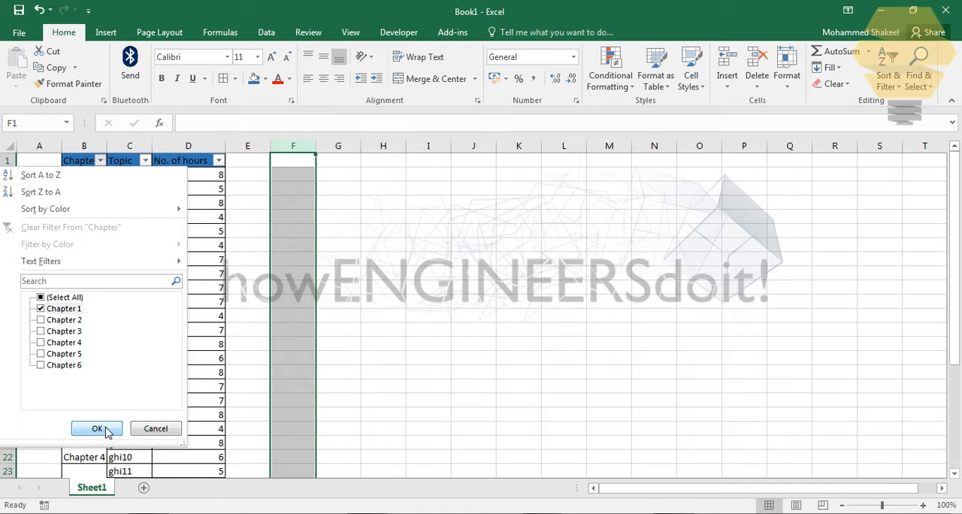
pyautogui.click(97, 429)
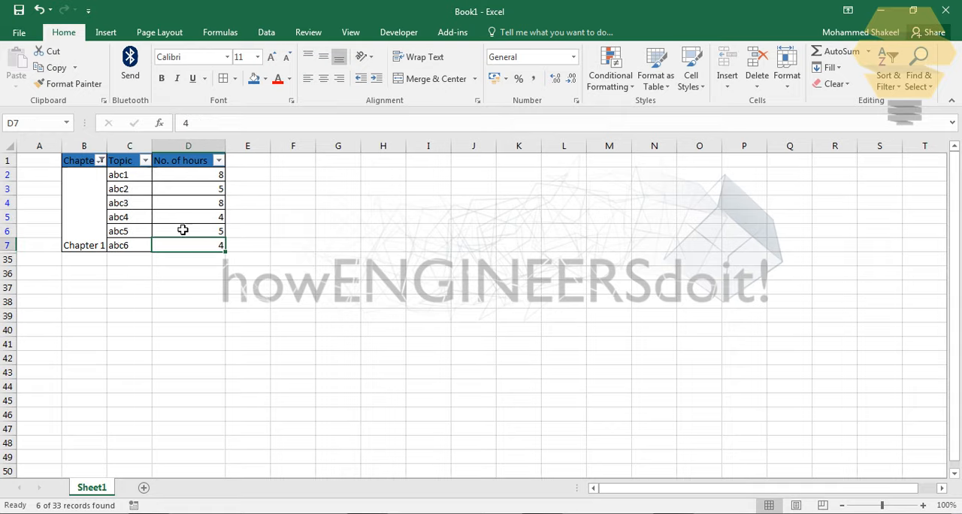
pyautogui.moveTo(178, 208)
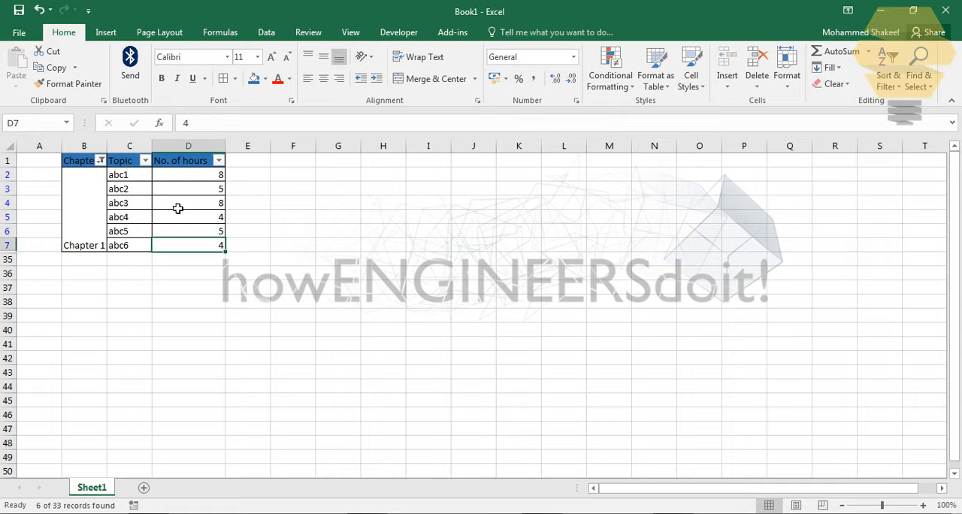